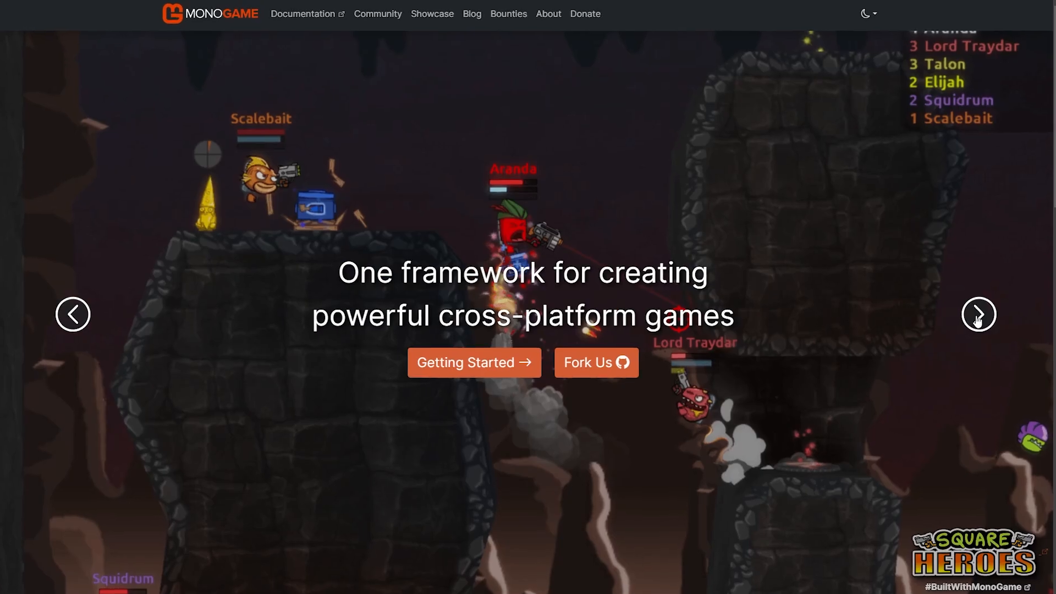
Advance the homepage showcase from Square Heroes to the Ty the Tasmanian Tiger slide
click(979, 314)
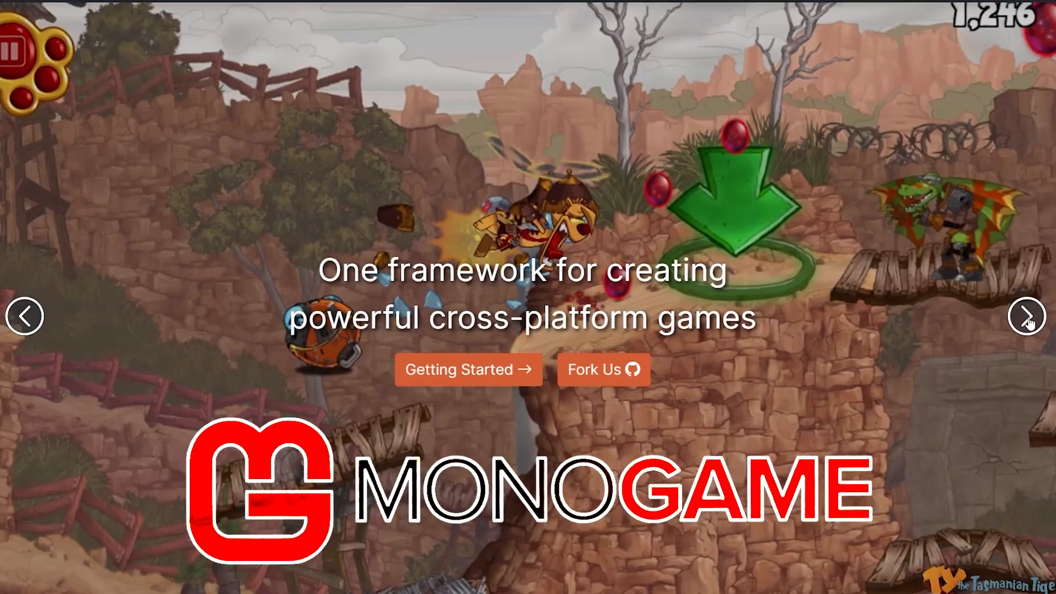